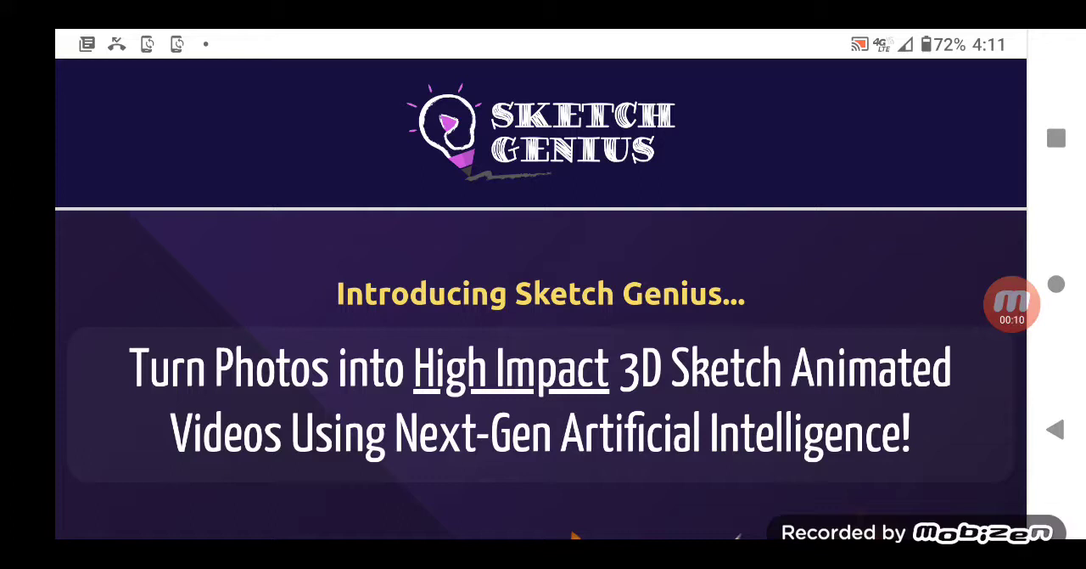
# Step: Scroll the sales page past the webinar signup button down to the embedded demo video
pyautogui.scroll(-3)
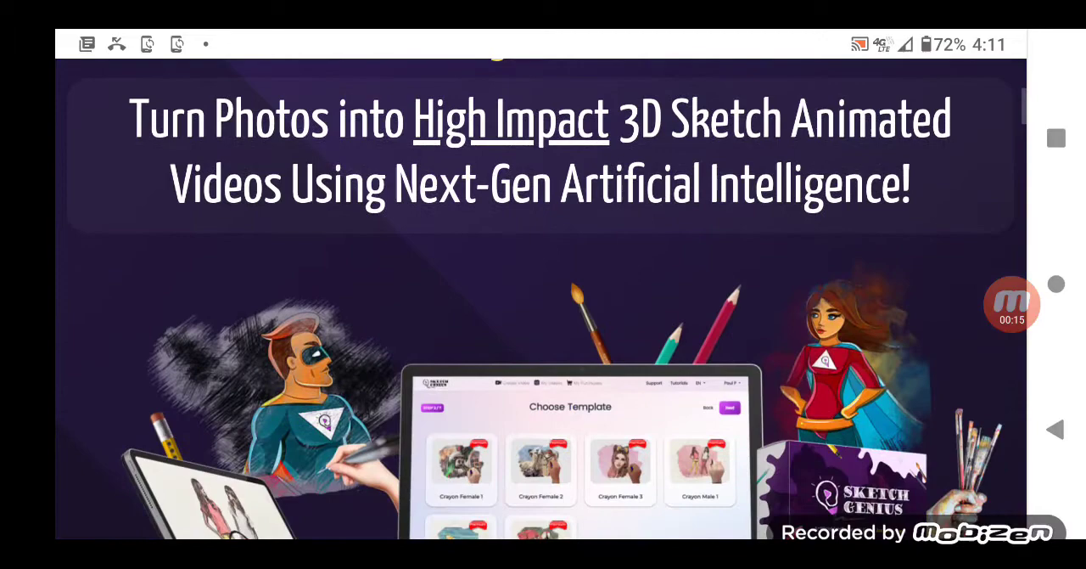
pyautogui.scroll(-3)
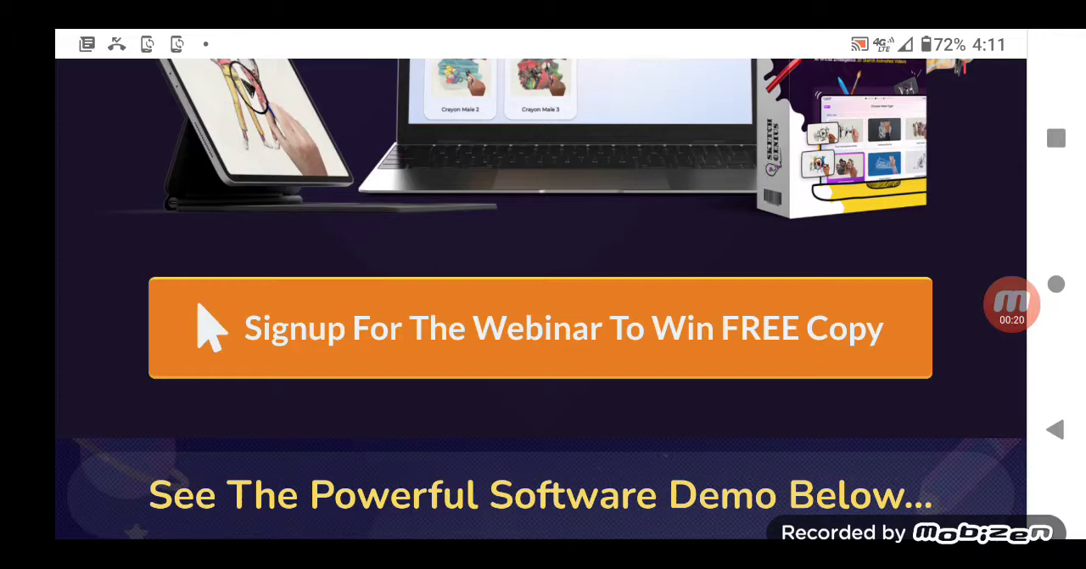
pyautogui.scroll(-3)
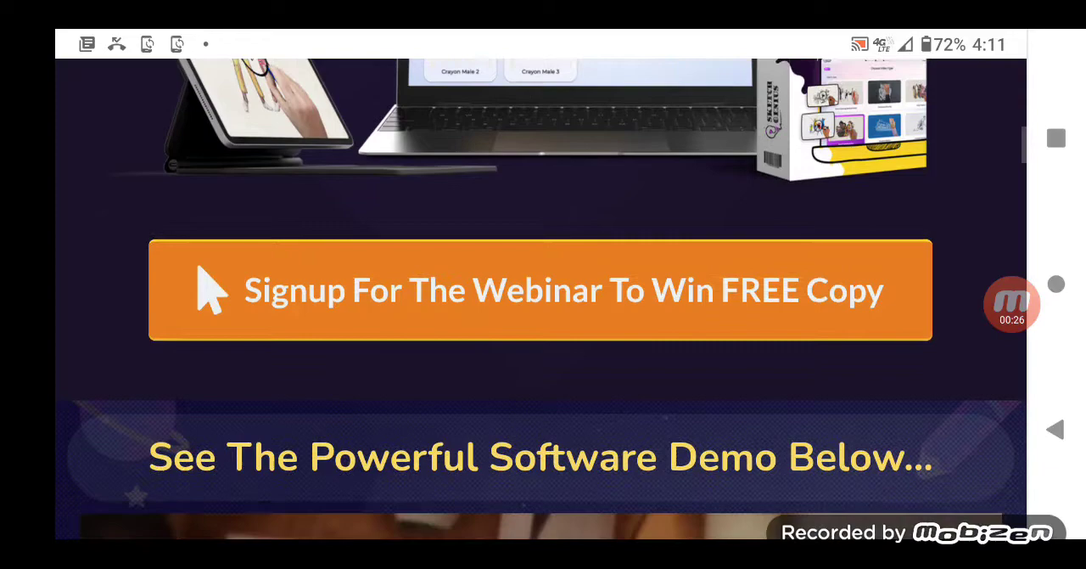
pyautogui.scroll(-3)
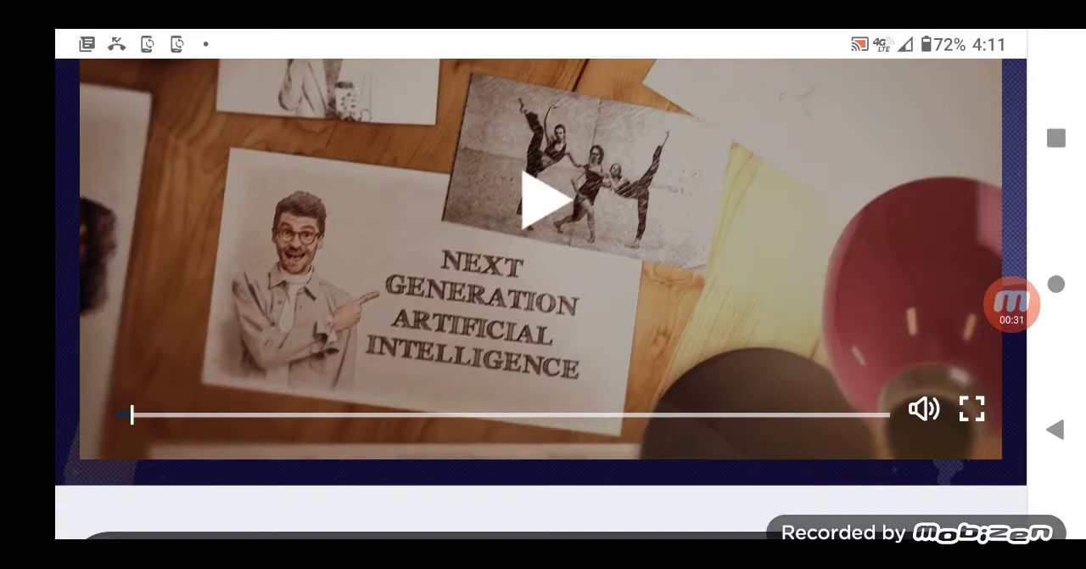
# Step: Start playing the embedded Sketch Genius software demo video
pyautogui.click(543, 200)
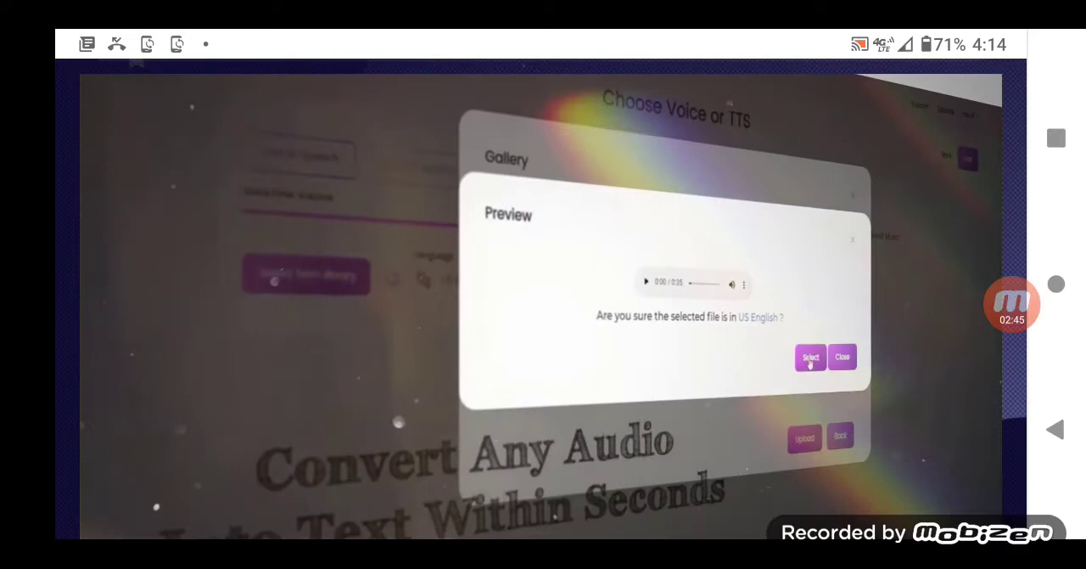
pyautogui.click(809, 356)
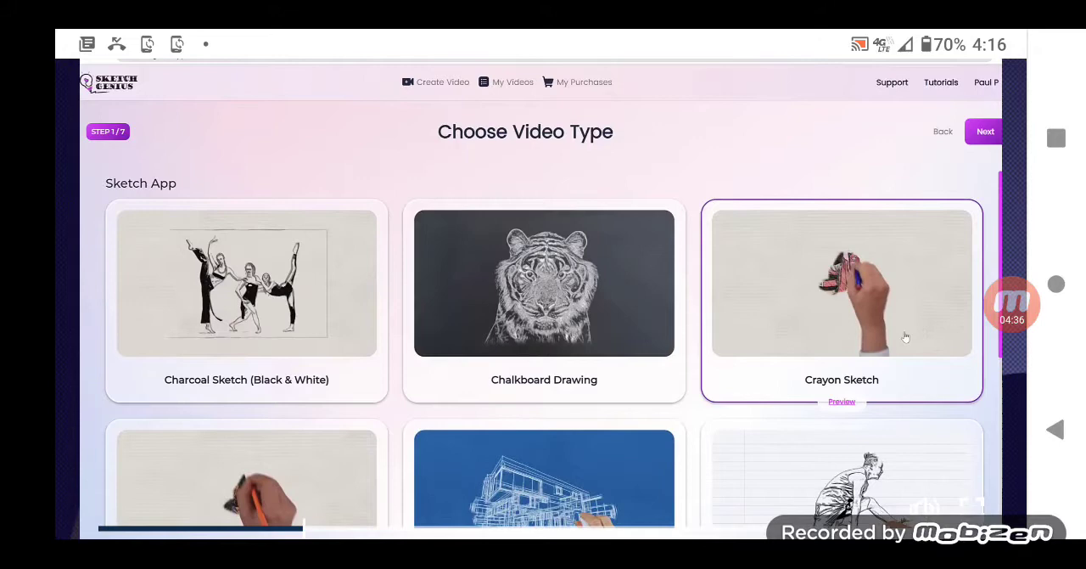
# Step: Follow the demo through Choose Video Type as it picks Pencil Drawing (Color)
pyautogui.scroll(-3)
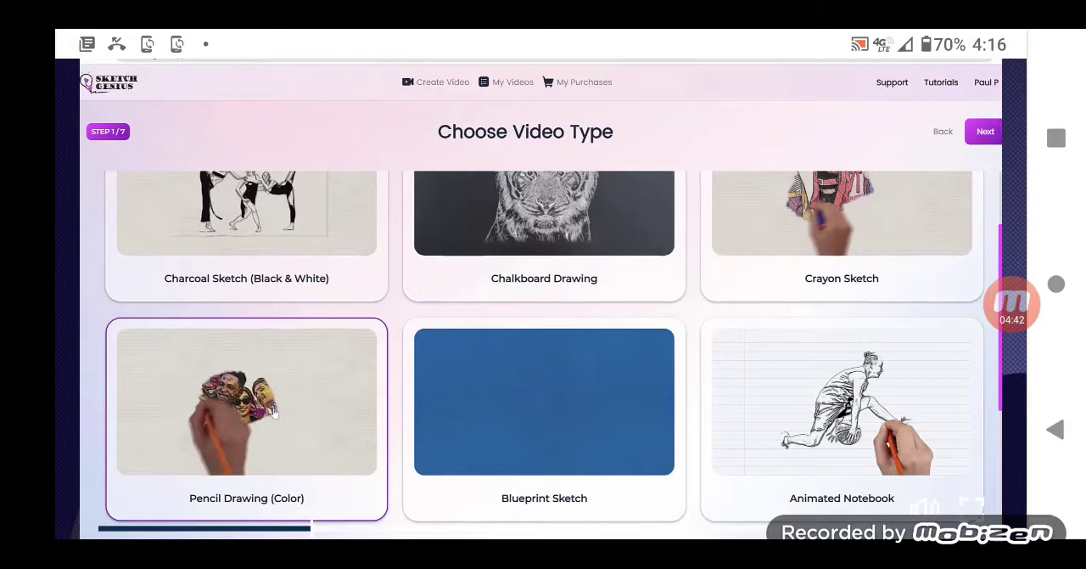
pyautogui.click(543, 400)
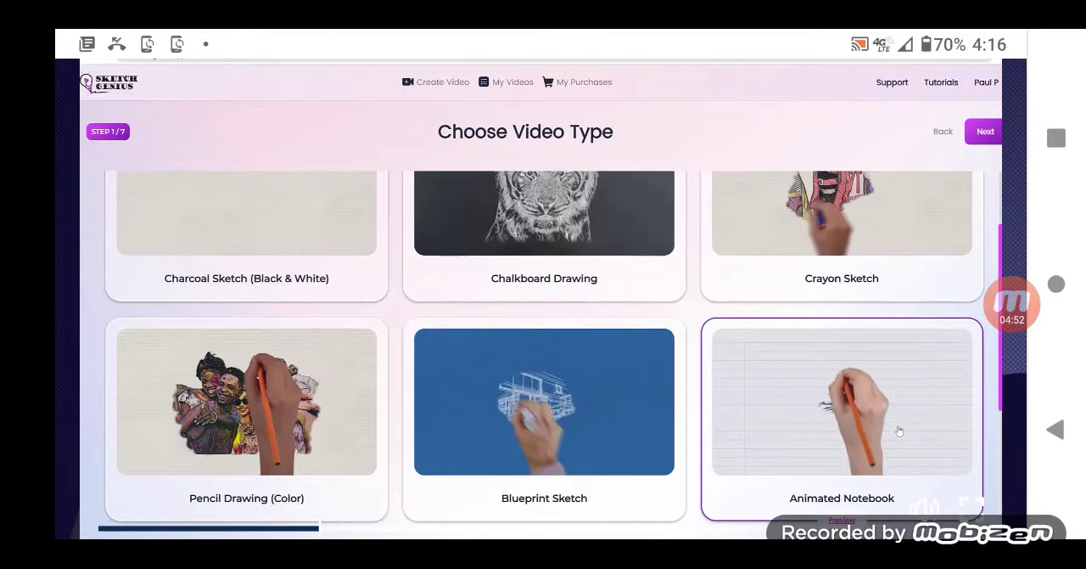
pyautogui.scroll(-3)
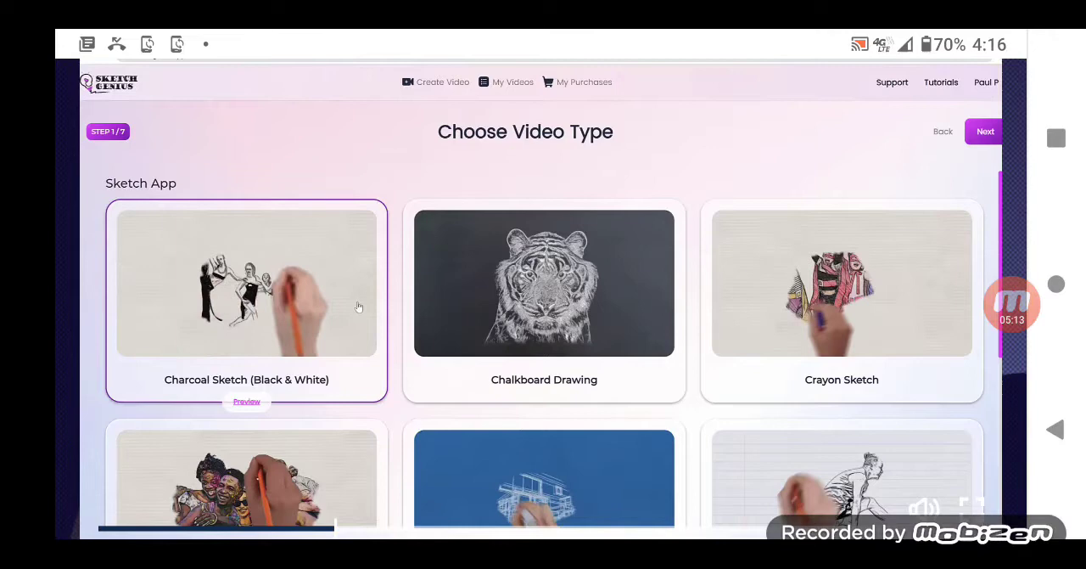
pyautogui.scroll(-3)
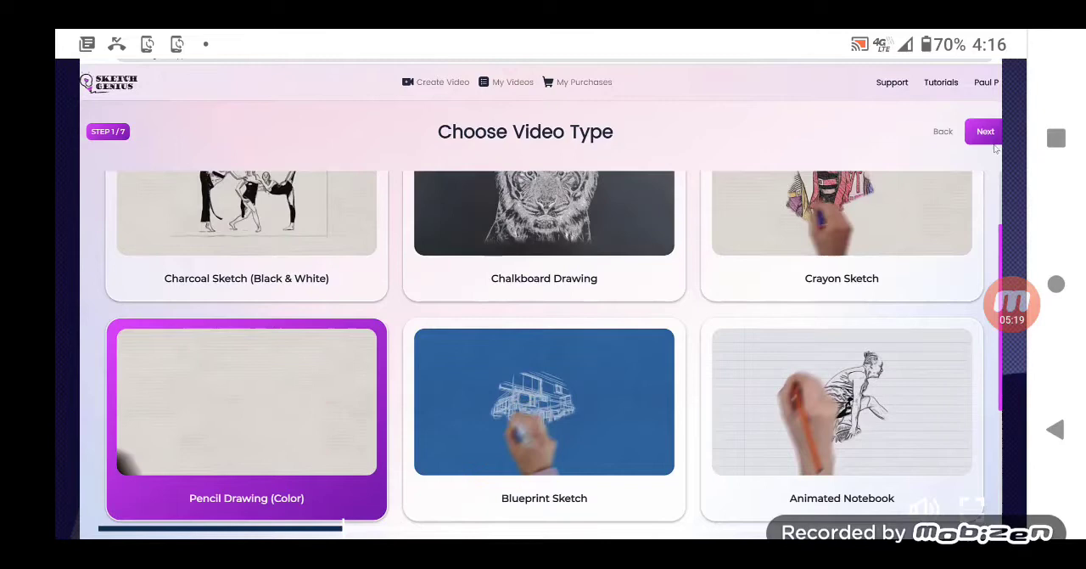
# Step: Follow the demo choosing the Pencil (Color) Female 1 template and continuing
pyautogui.click(985, 132)
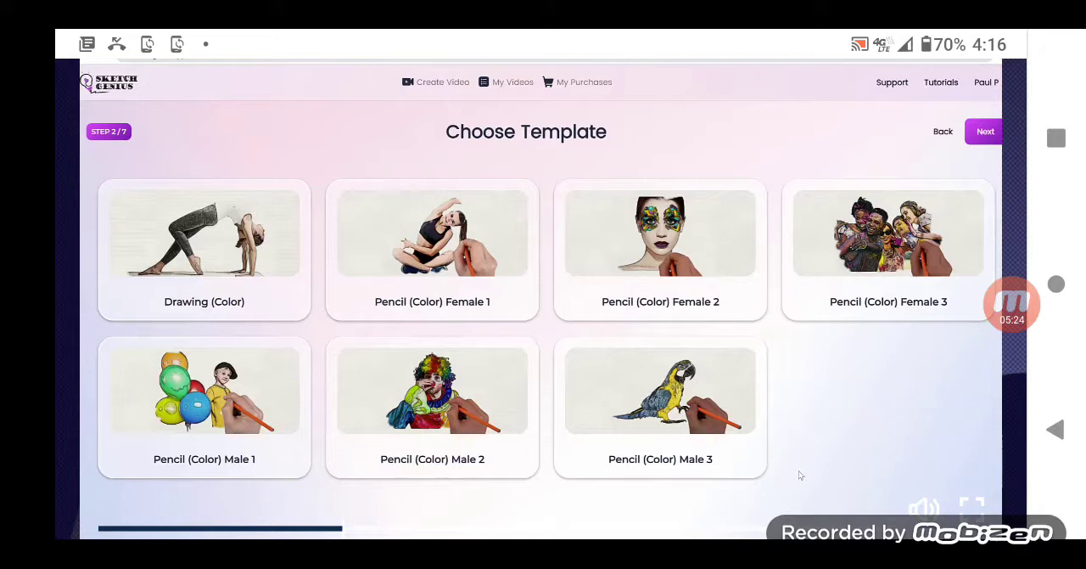
pyautogui.click(431, 234)
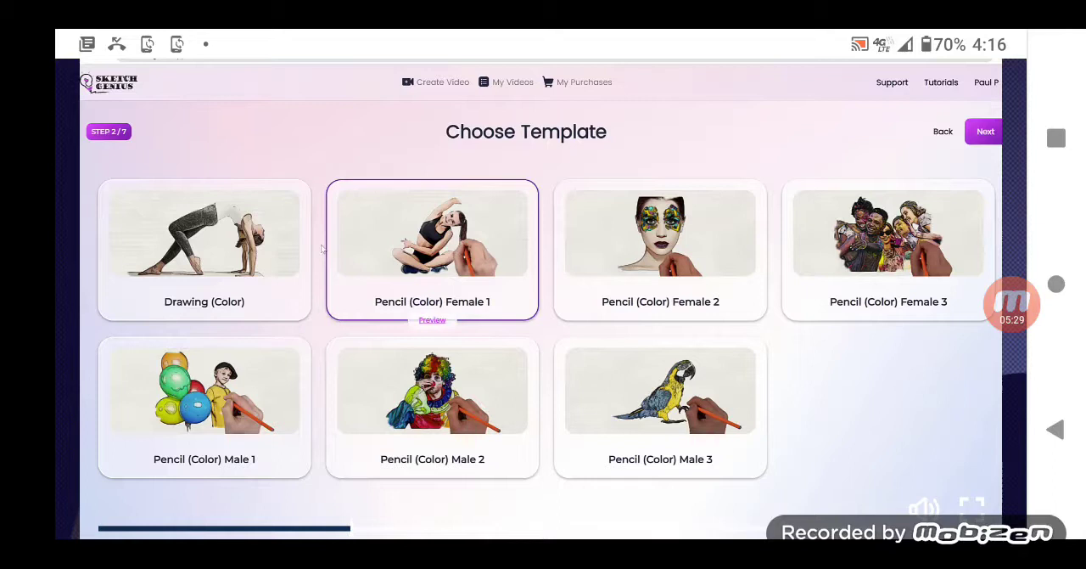
pyautogui.click(661, 246)
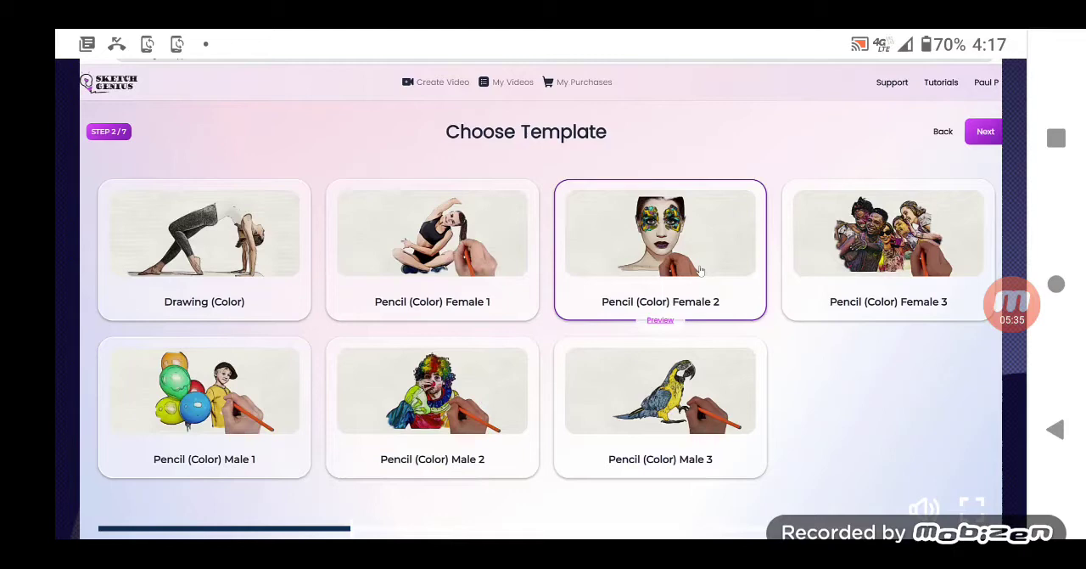
pyautogui.click(431, 250)
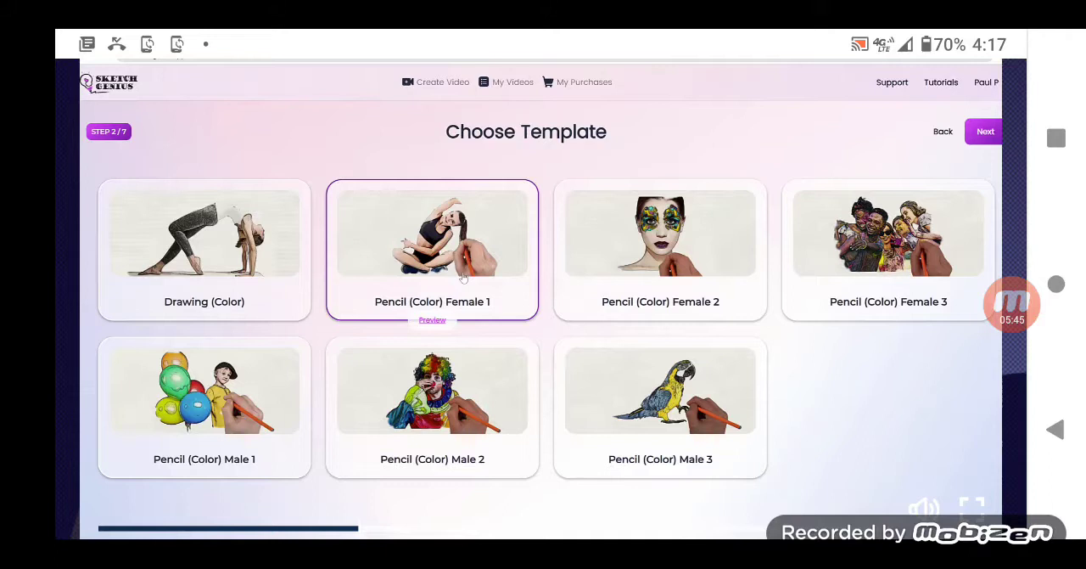
pyautogui.click(431, 249)
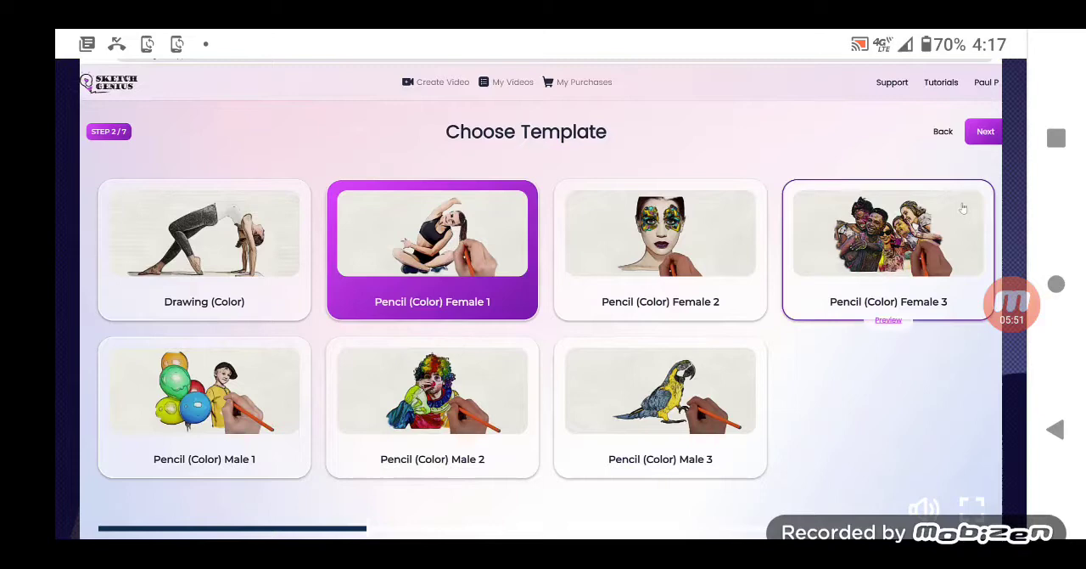
pyautogui.click(984, 132)
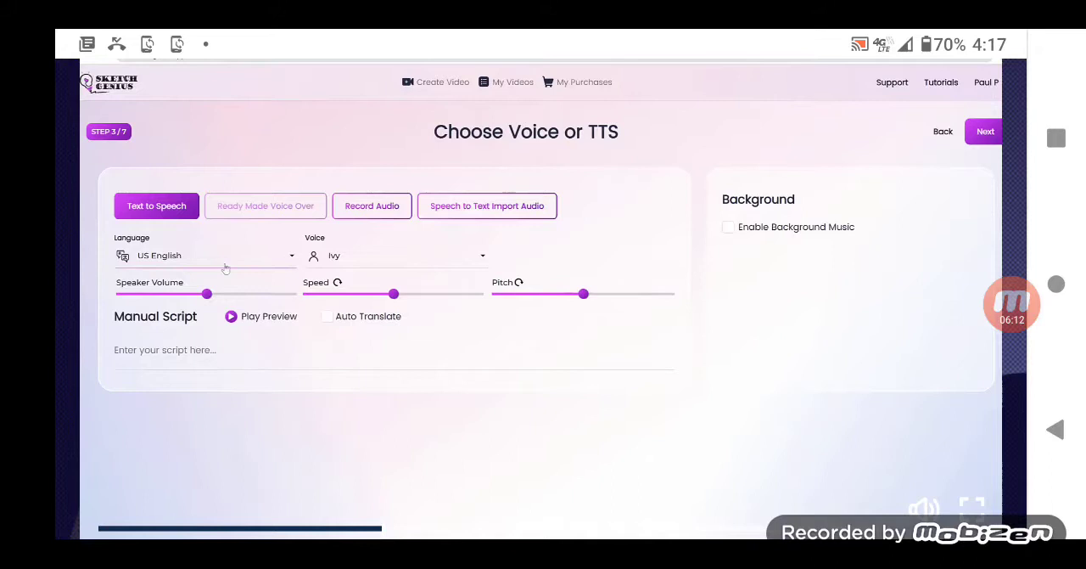
# Step: Follow the Choose Voice or TTS step with US English text-to-speech and the Ivy voice
pyautogui.click(407, 254)
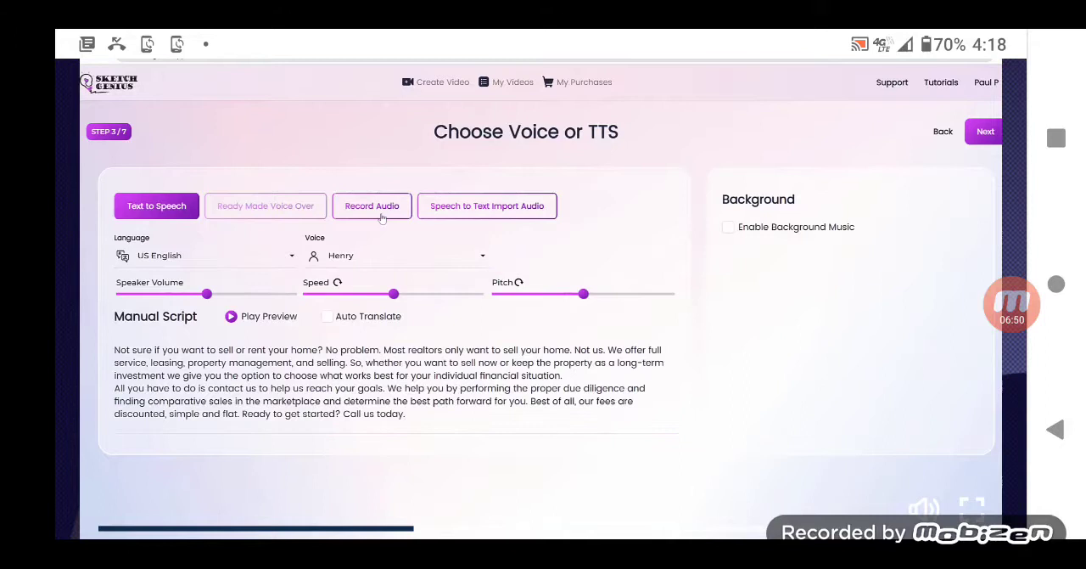
# Step: Follow the demo pasting the real-estate script and choosing the Henry voice
pyautogui.click(486, 205)
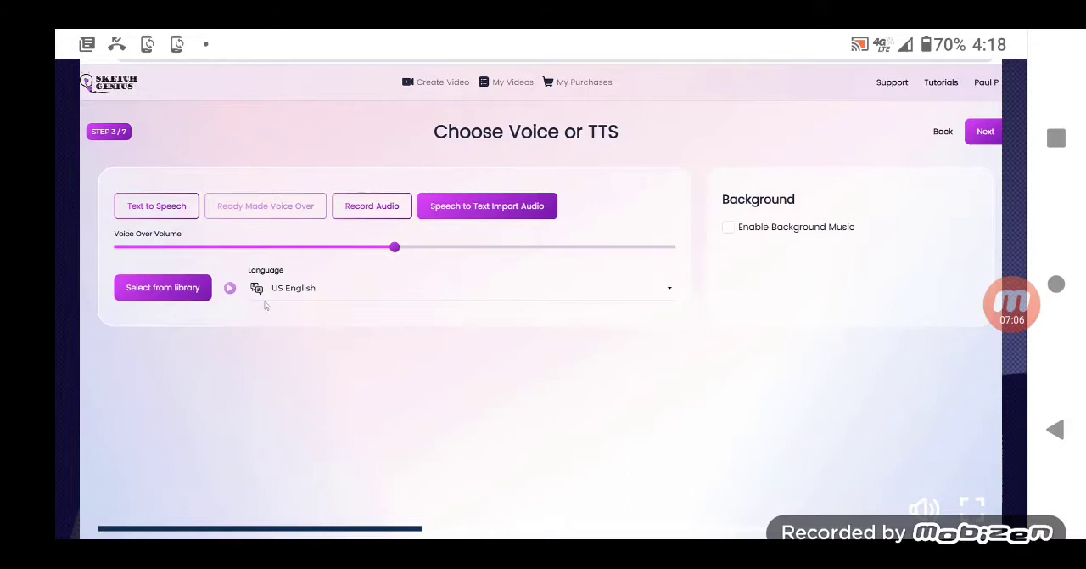
# Step: Switch narration to Text to Speech with Ivy and enable background music
pyautogui.click(156, 206)
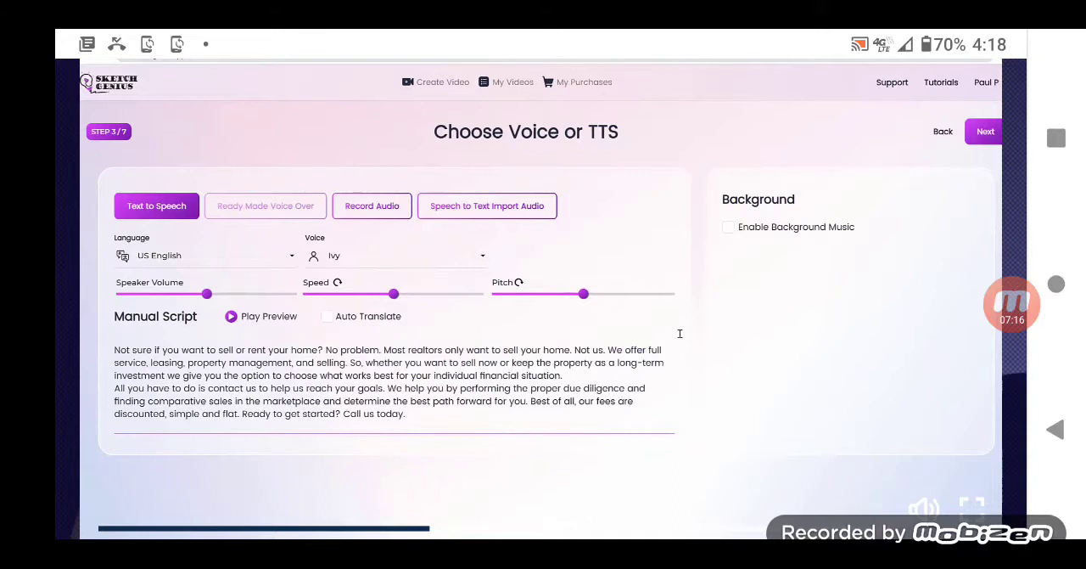
pyautogui.click(728, 227)
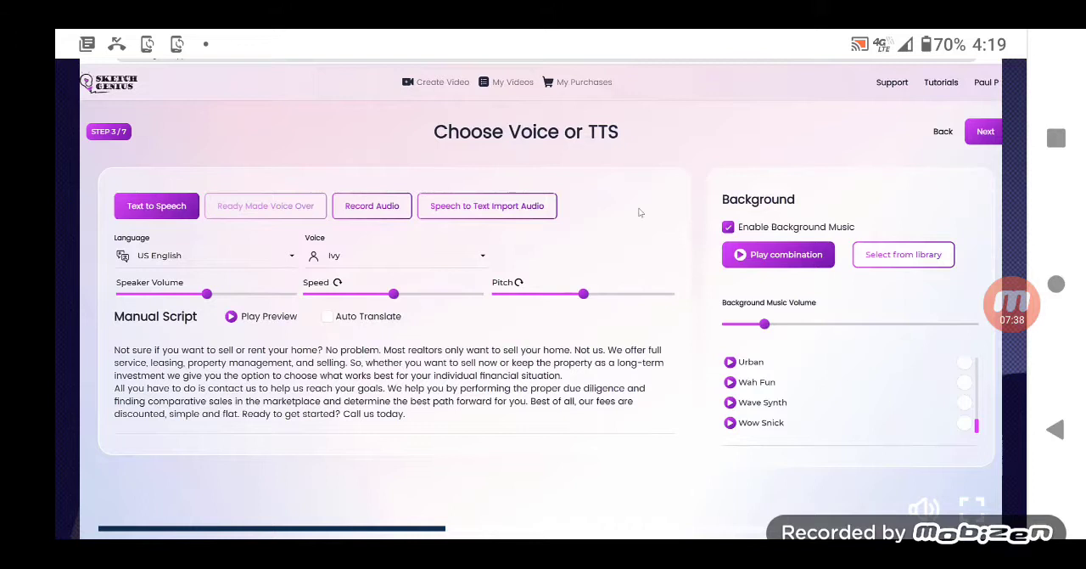
# Step: Advance to step 4, Text Position, where the script is split into scenes
pyautogui.click(984, 131)
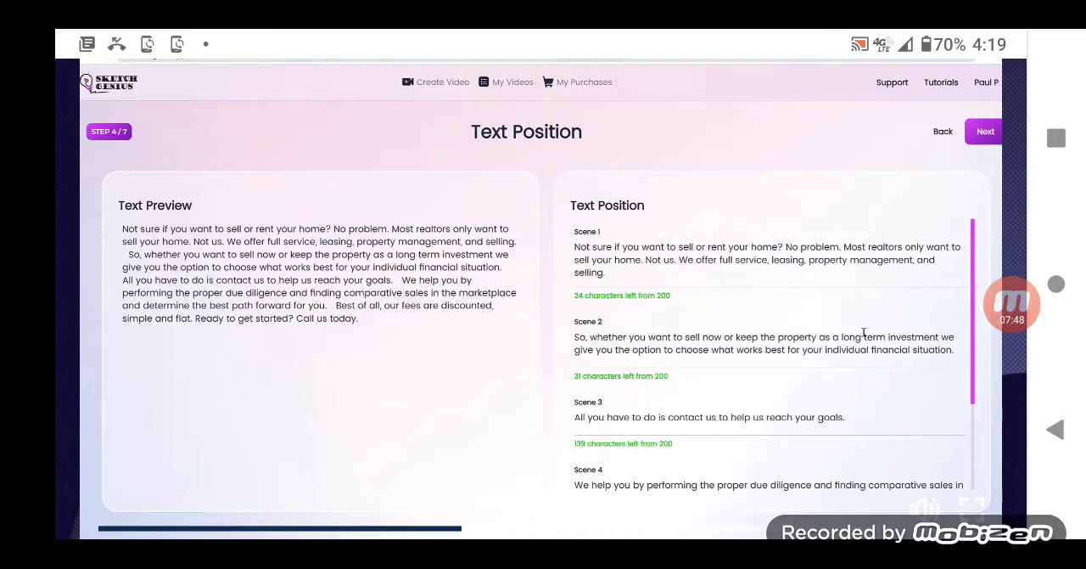
# Step: Review and tidy the first scene's text, then advance to Video Settings
pyautogui.scroll(-3)
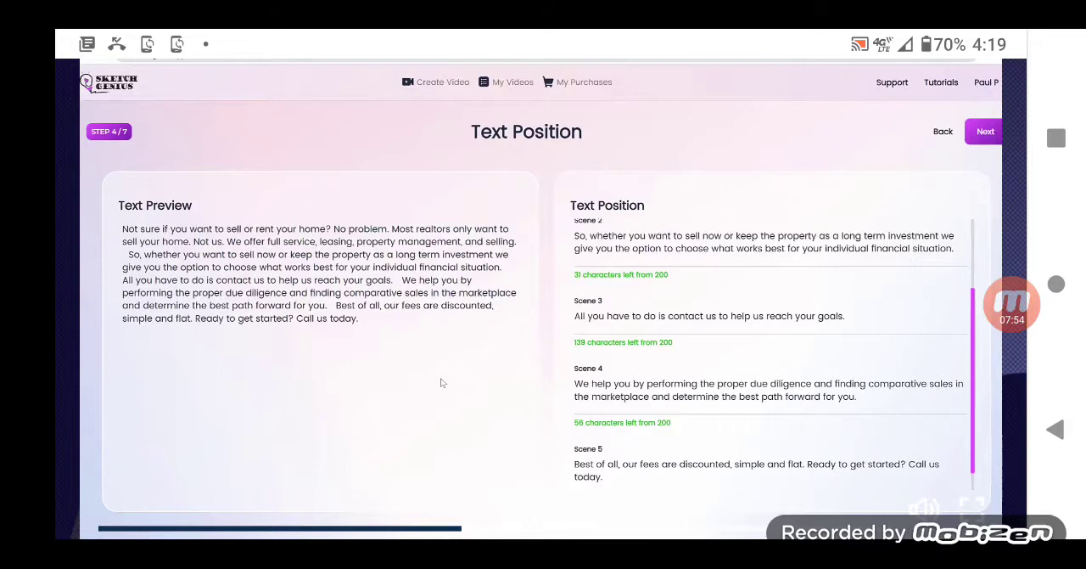
pyautogui.scroll(3)
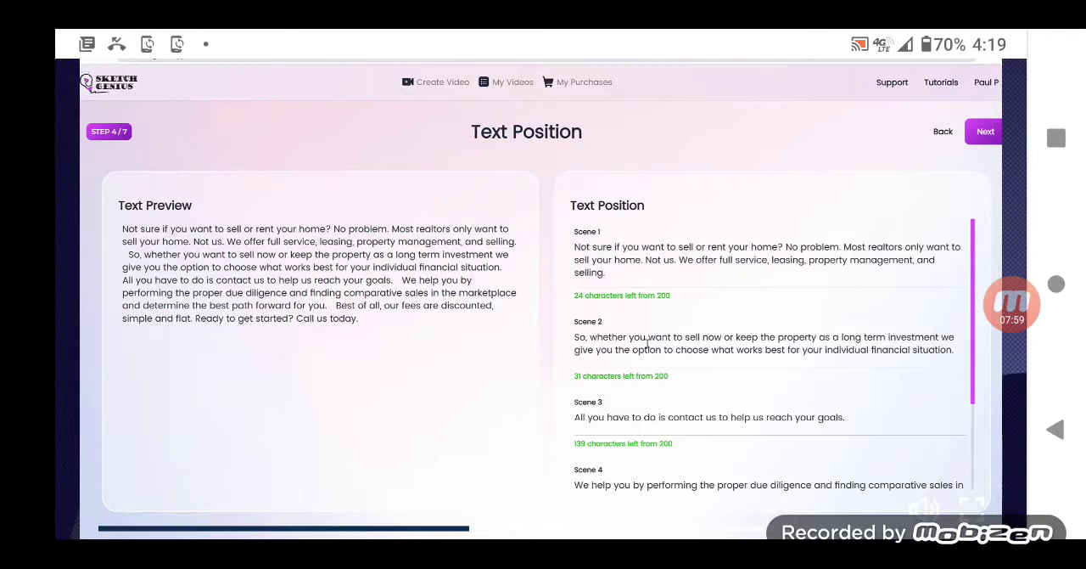
pyautogui.click(763, 258)
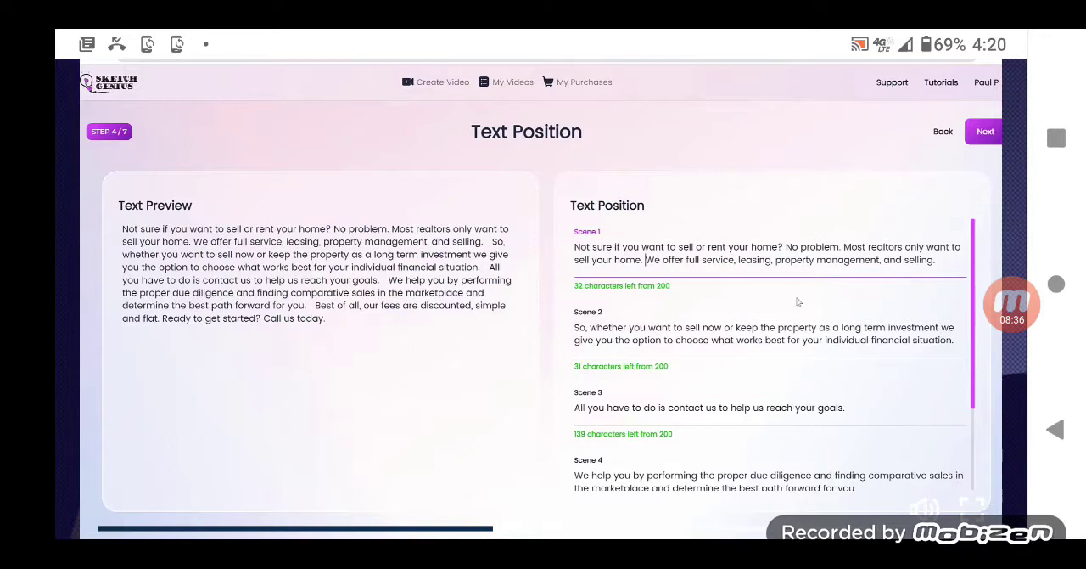
pyautogui.scroll(-3)
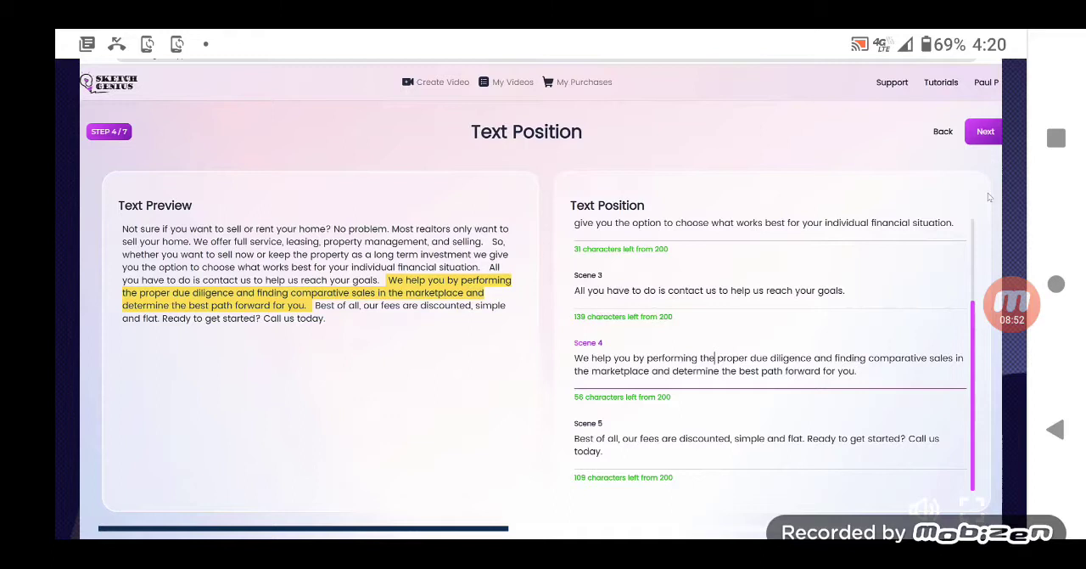
pyautogui.click(985, 133)
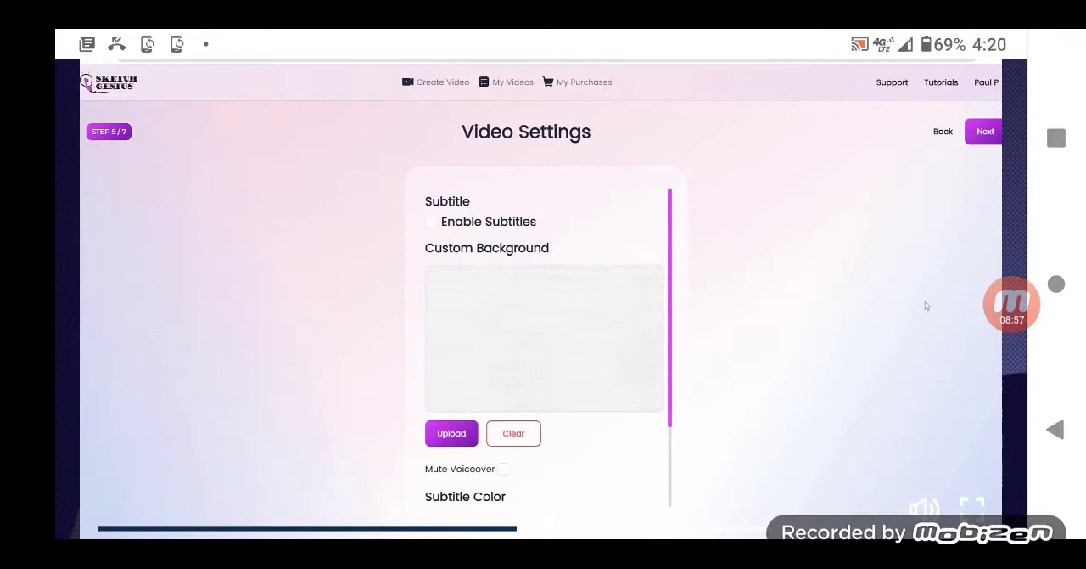
# Step: Enable subtitles and advance to the Create Your Video scene previews
pyautogui.scroll(-3)
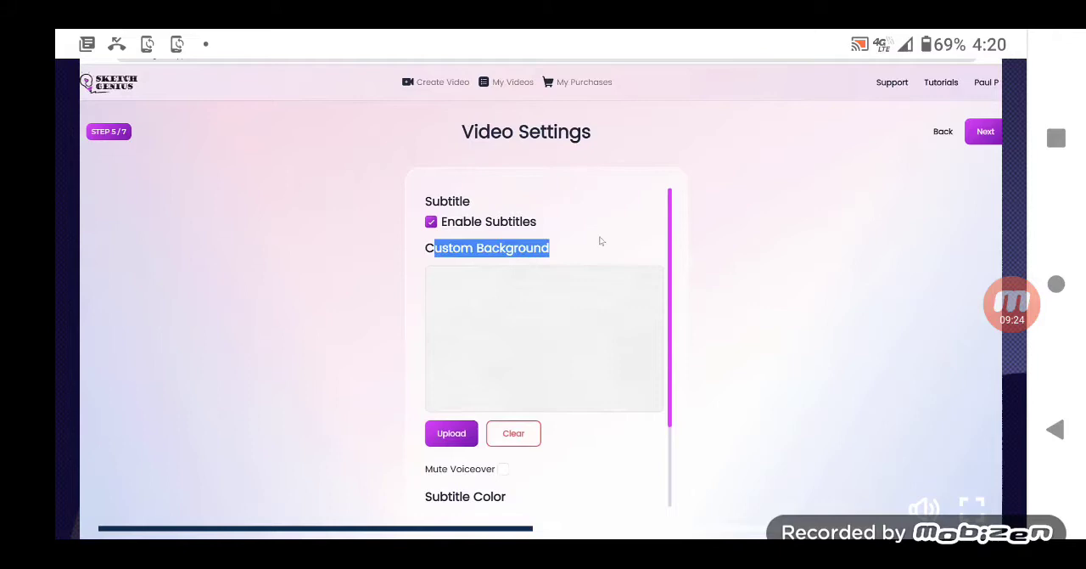
pyautogui.click(984, 132)
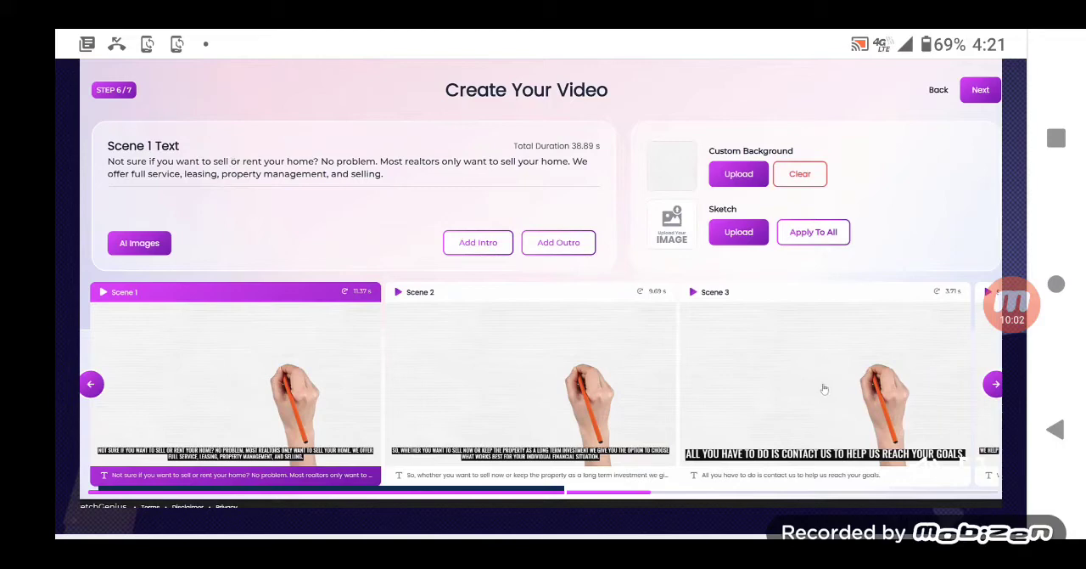
# Step: Bring up AI image suggestions for scene 1 and browse to the next house photo
pyautogui.click(139, 242)
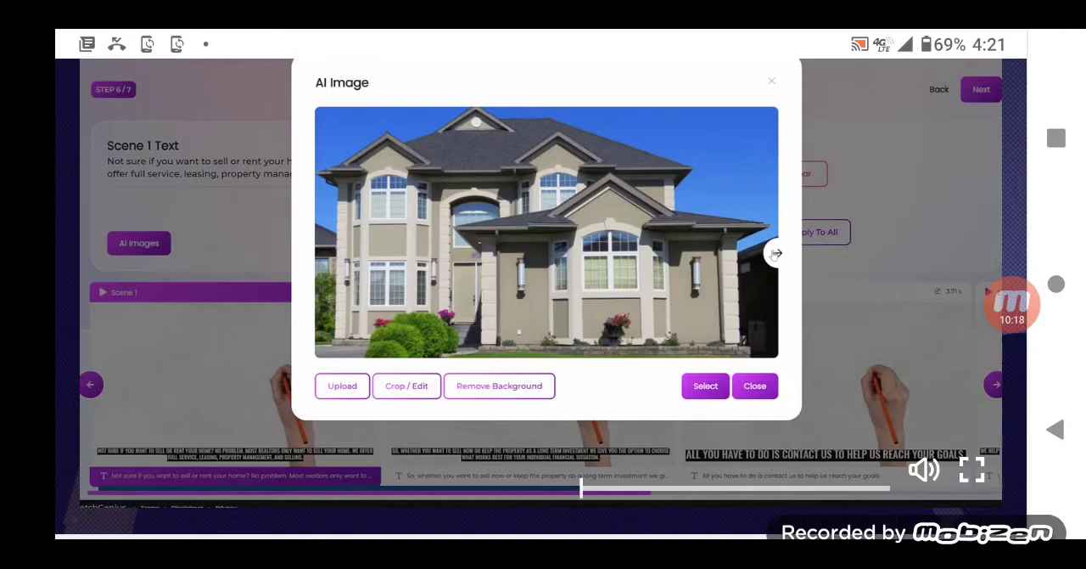
pyautogui.click(773, 251)
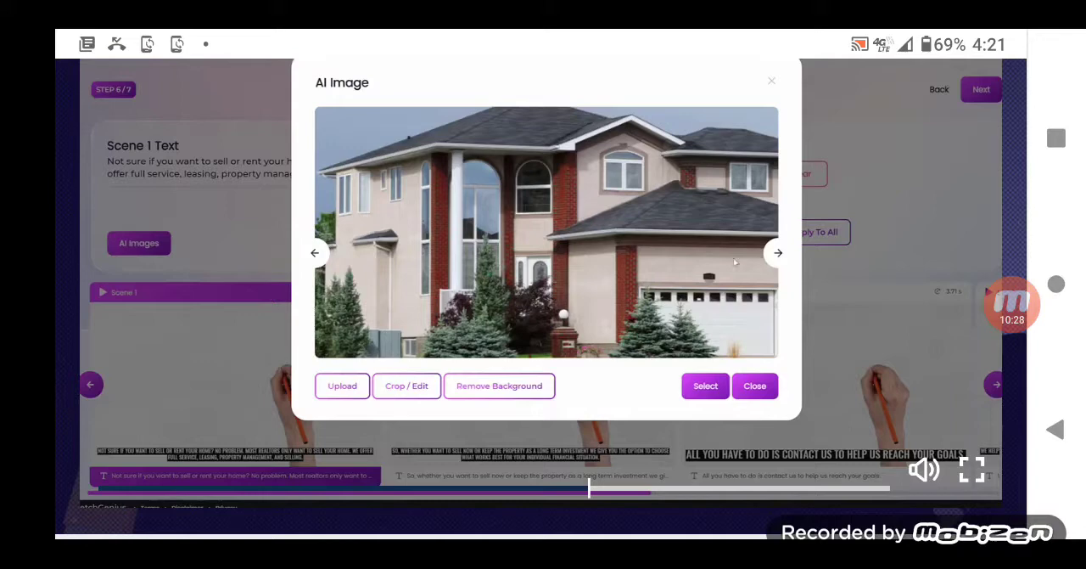
# Step: Choose the white farmhouse photo with its background removed as scene 1's image
pyautogui.click(777, 251)
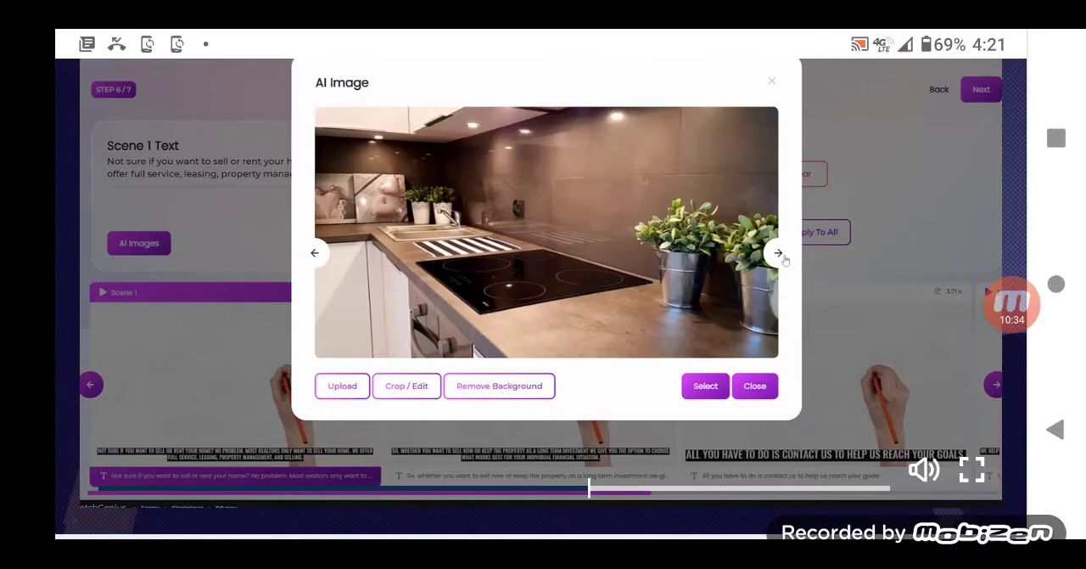
pyautogui.click(777, 251)
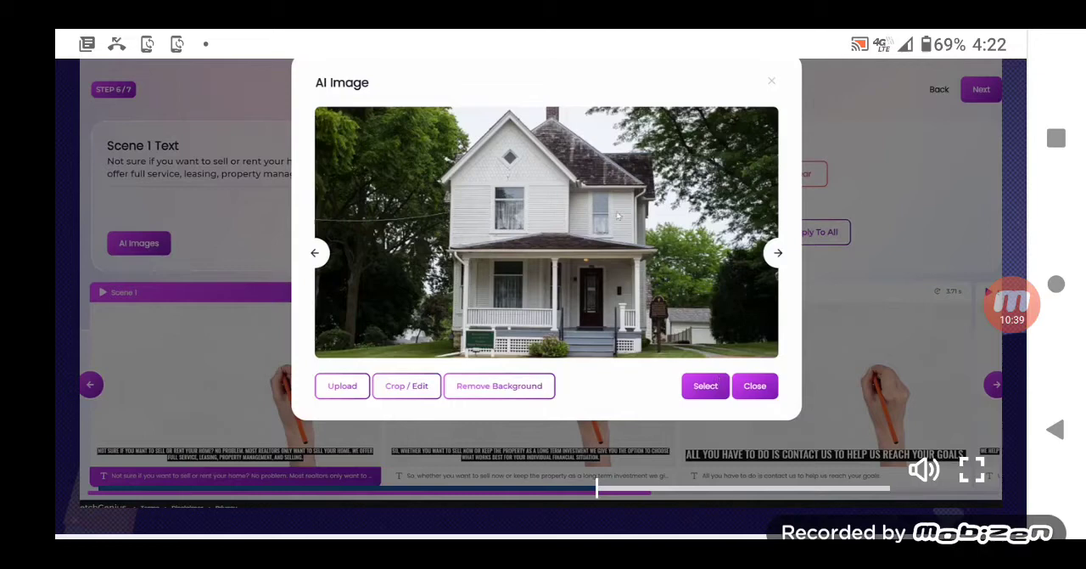
pyautogui.click(706, 385)
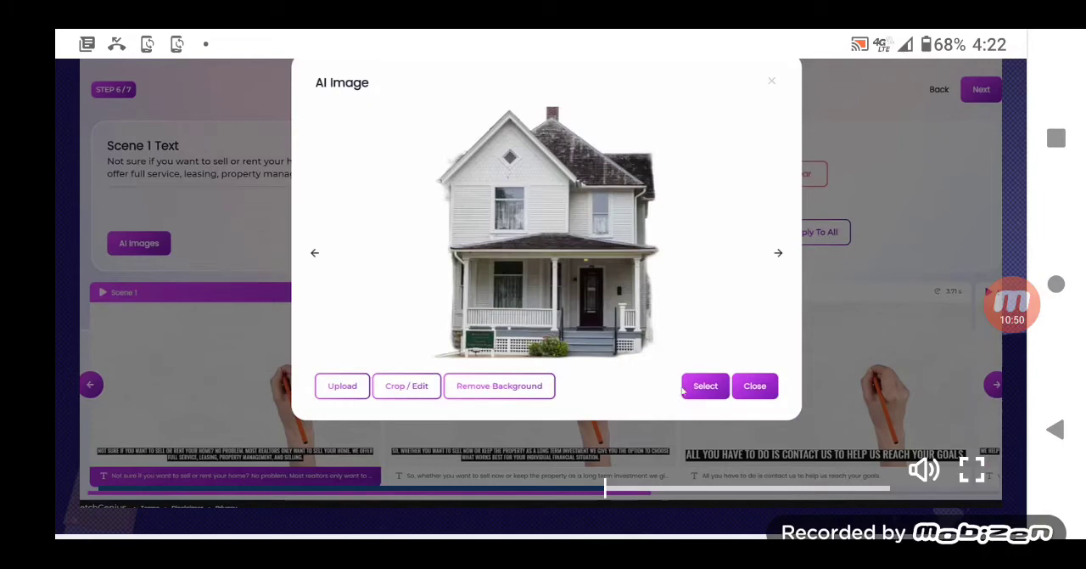
pyautogui.click(706, 385)
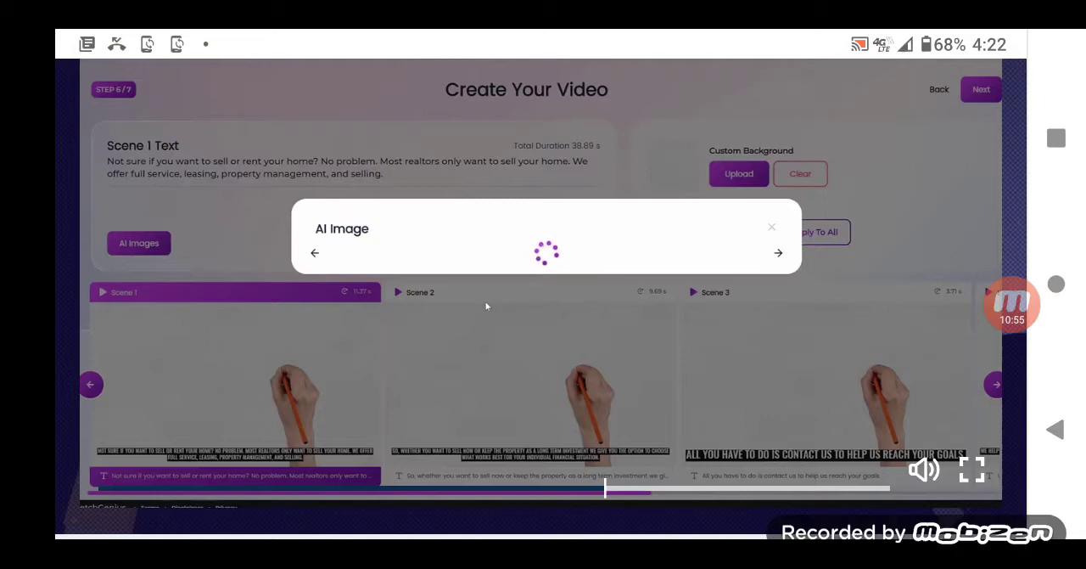
pyautogui.moveTo(438, 275)
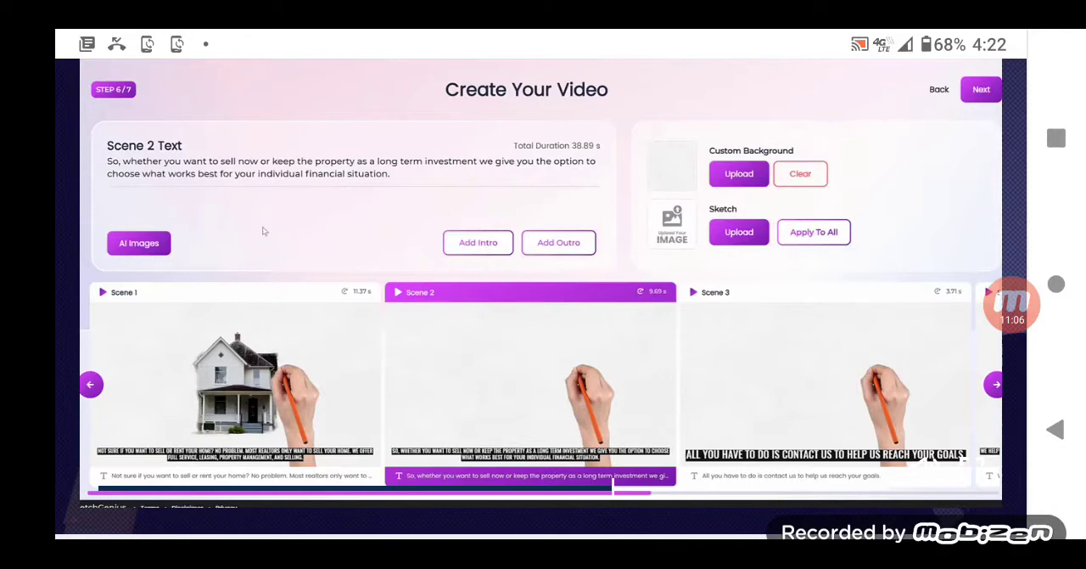
# Step: Bring up AI image suggestions to add the woman-on-phone photo to scene 3
pyautogui.click(139, 243)
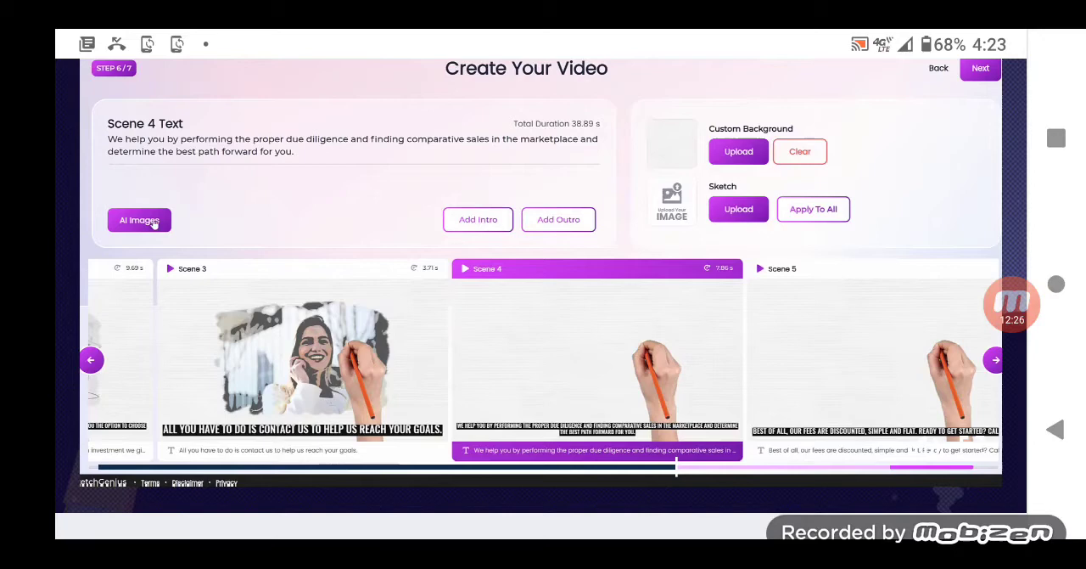
# Step: Use the SPECIAL DEAL AI image for scene 4 and an uploaded sketch for scene 5
pyautogui.click(139, 219)
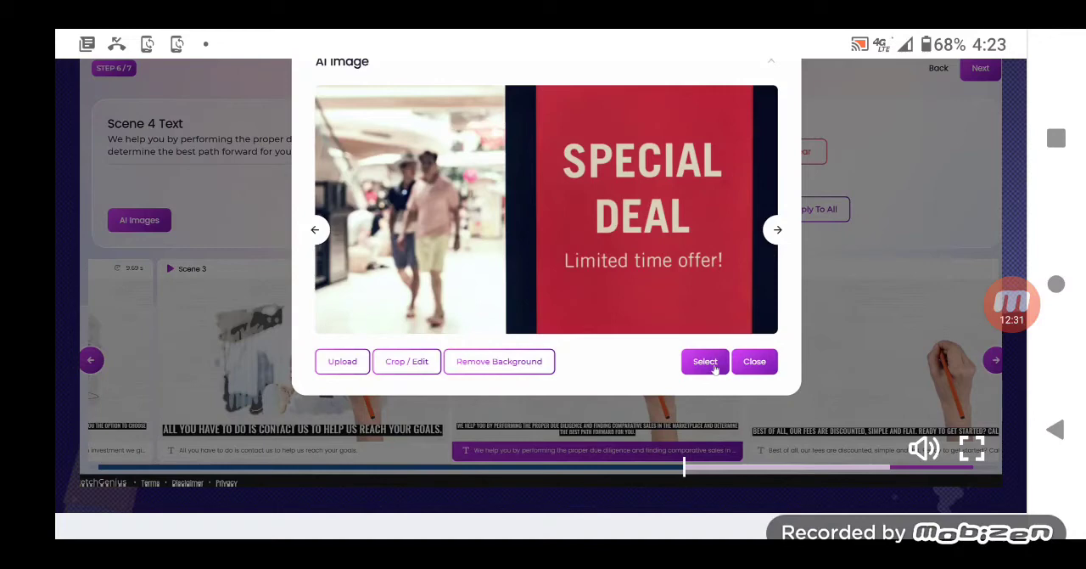
pyautogui.click(705, 361)
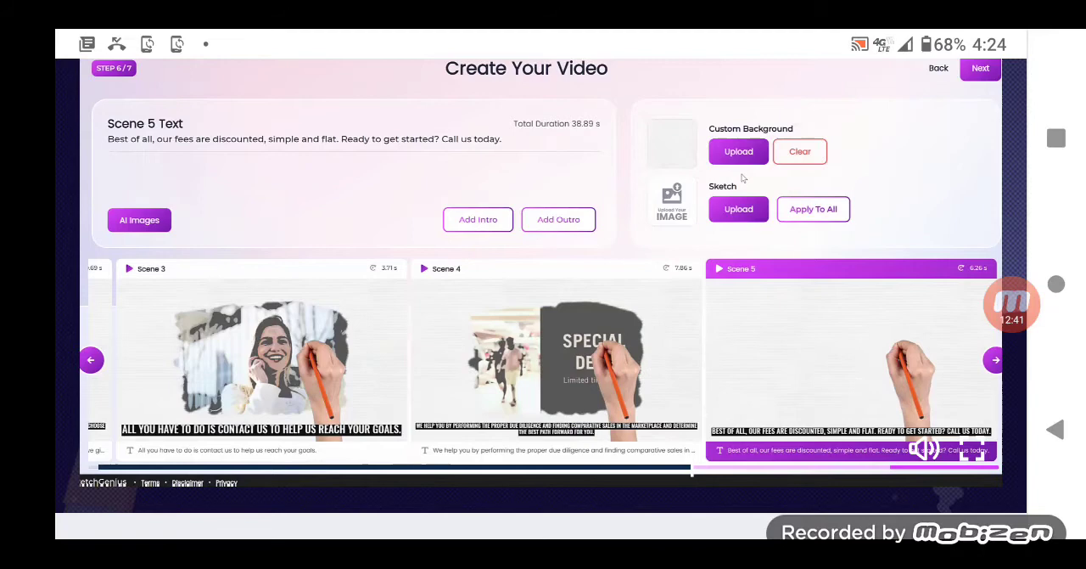
pyautogui.click(737, 151)
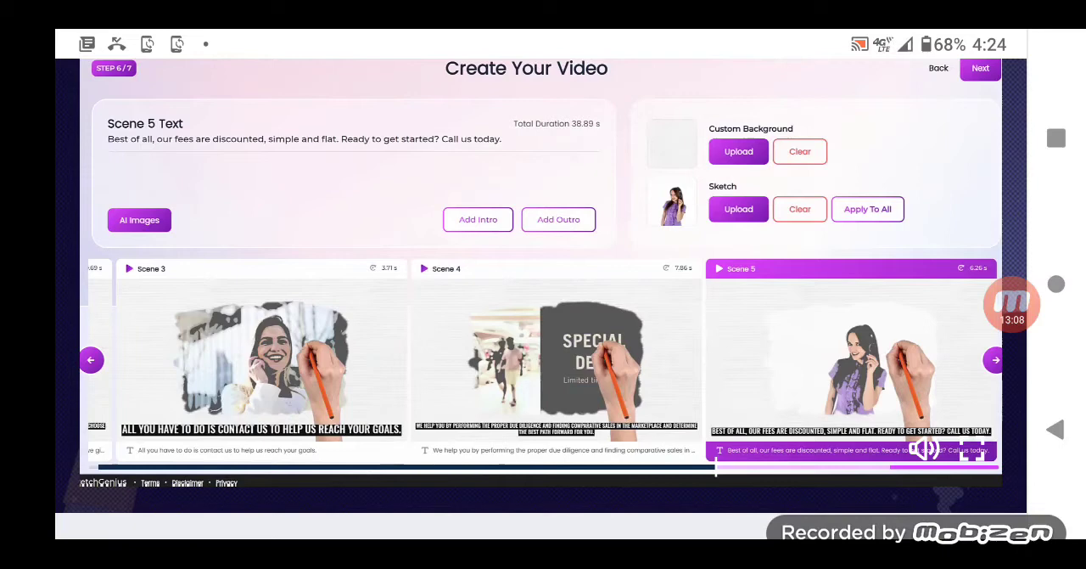
pyautogui.click(476, 219)
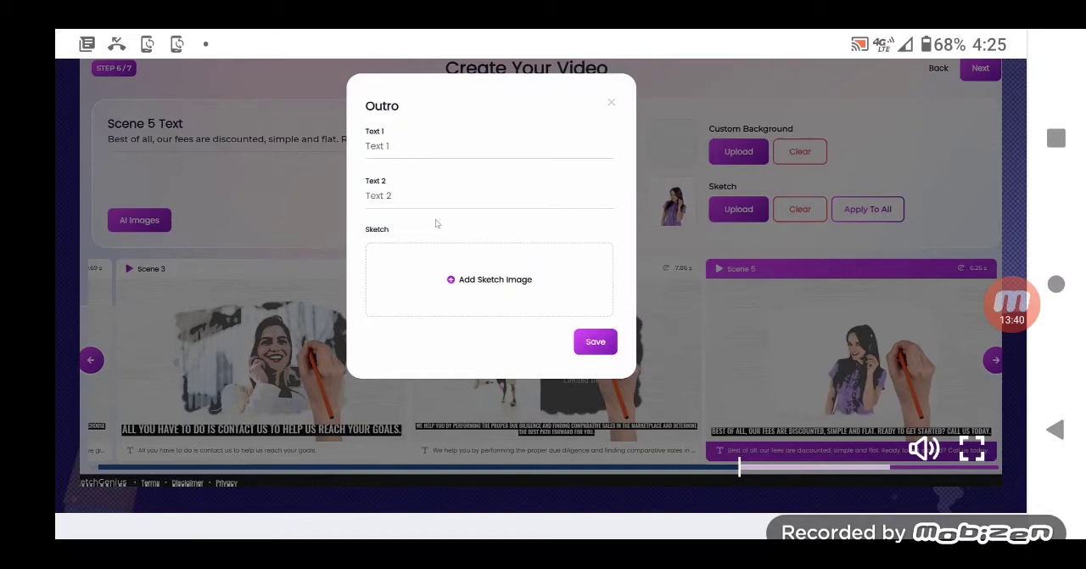
# Step: Leave the outro unchanged and render the video as 'real estate project' at 1080p
pyautogui.click(611, 102)
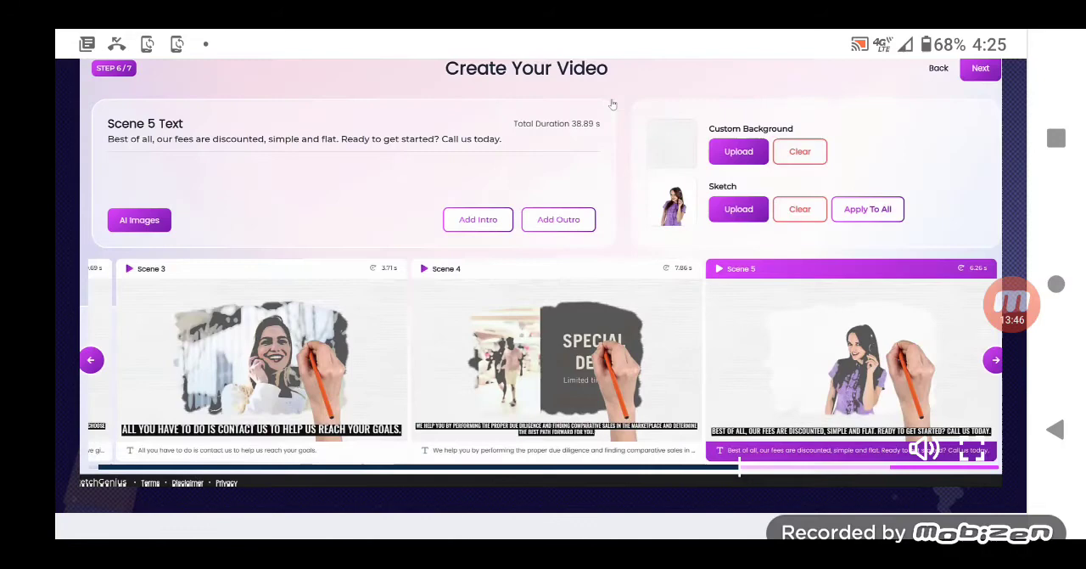
pyautogui.click(981, 68)
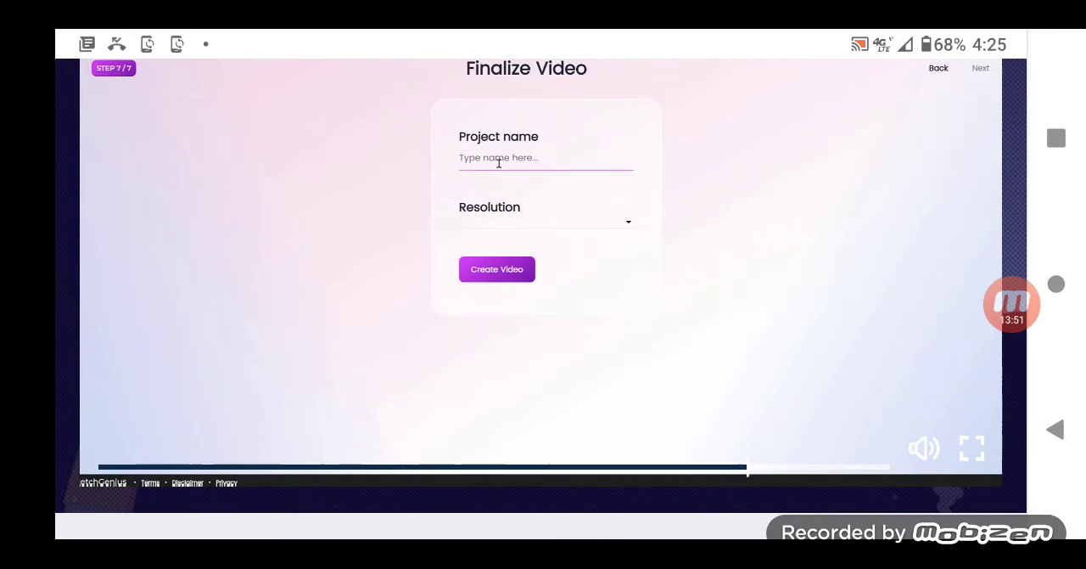
pyautogui.write('real estate project demo')
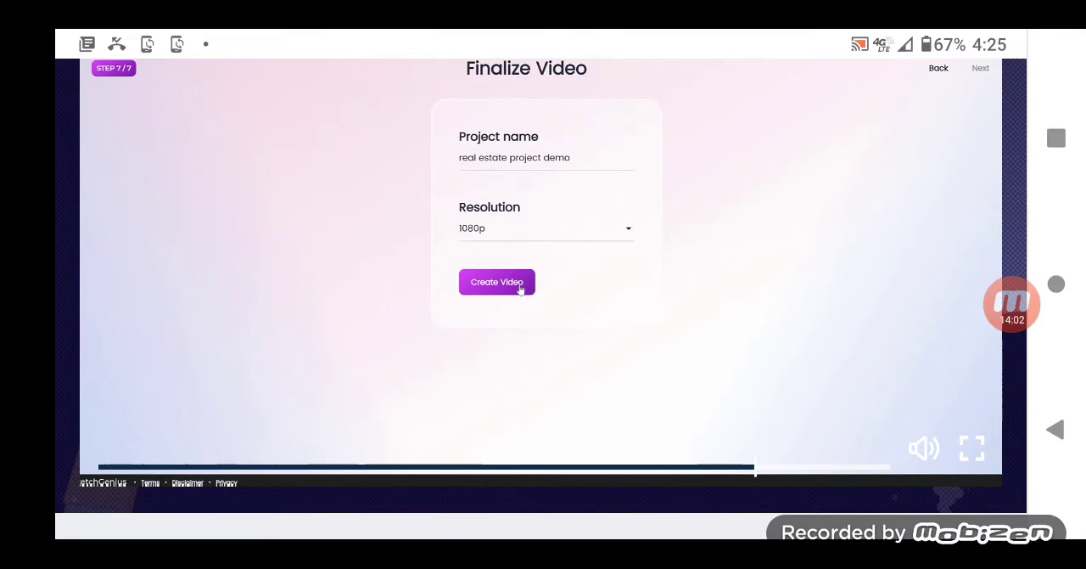
pyautogui.click(496, 282)
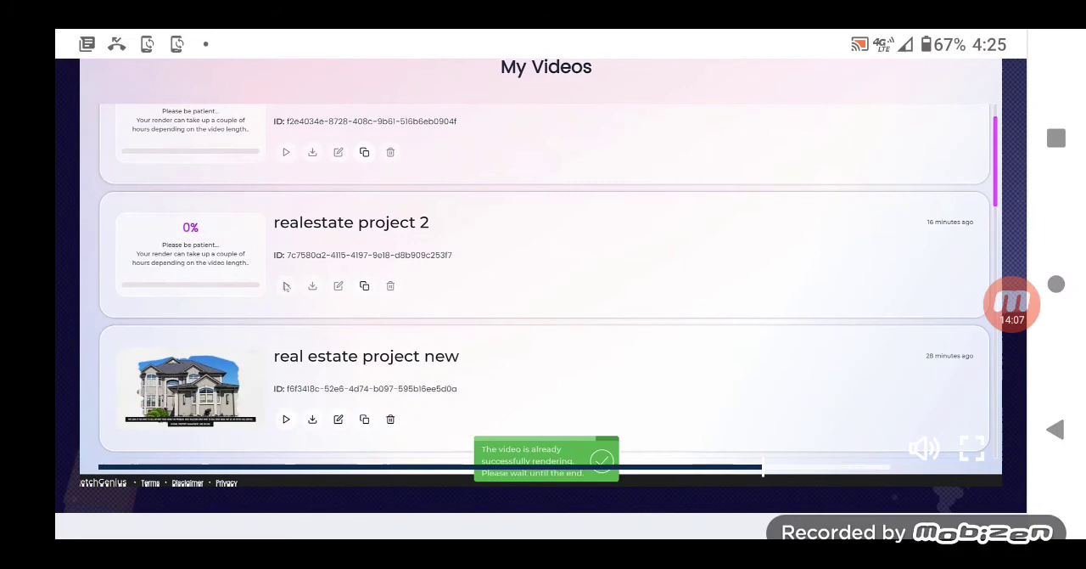
# Step: Preview the finished real estate project new video in My Videos, then close it
pyautogui.click(285, 417)
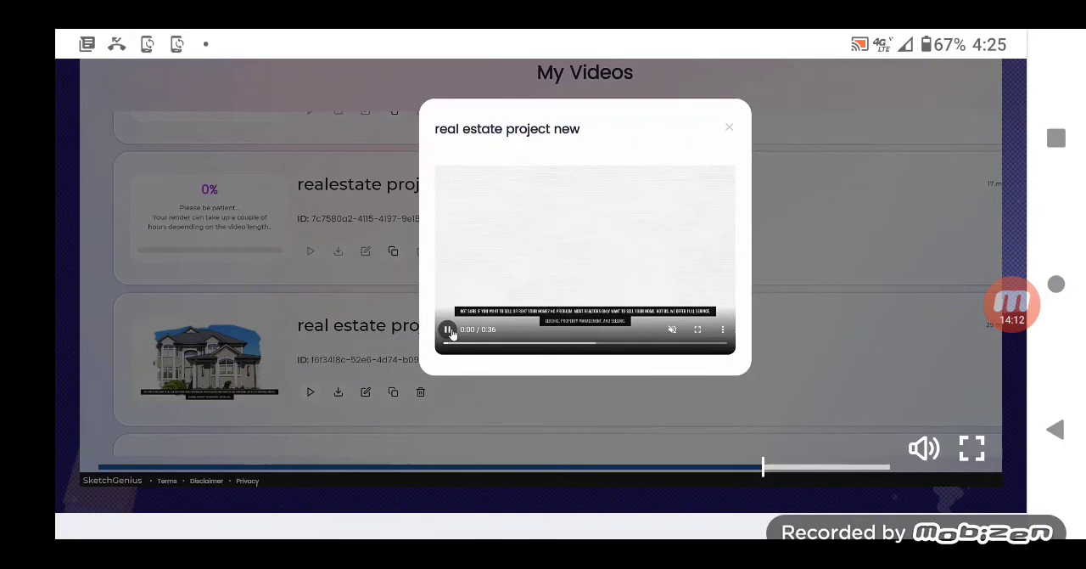
pyautogui.click(448, 329)
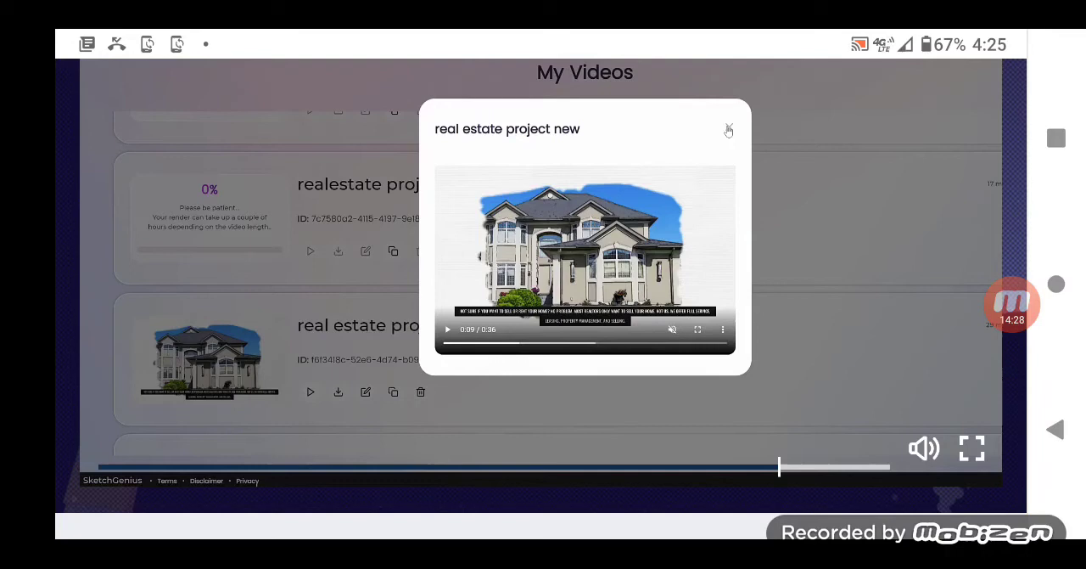
pyautogui.click(728, 129)
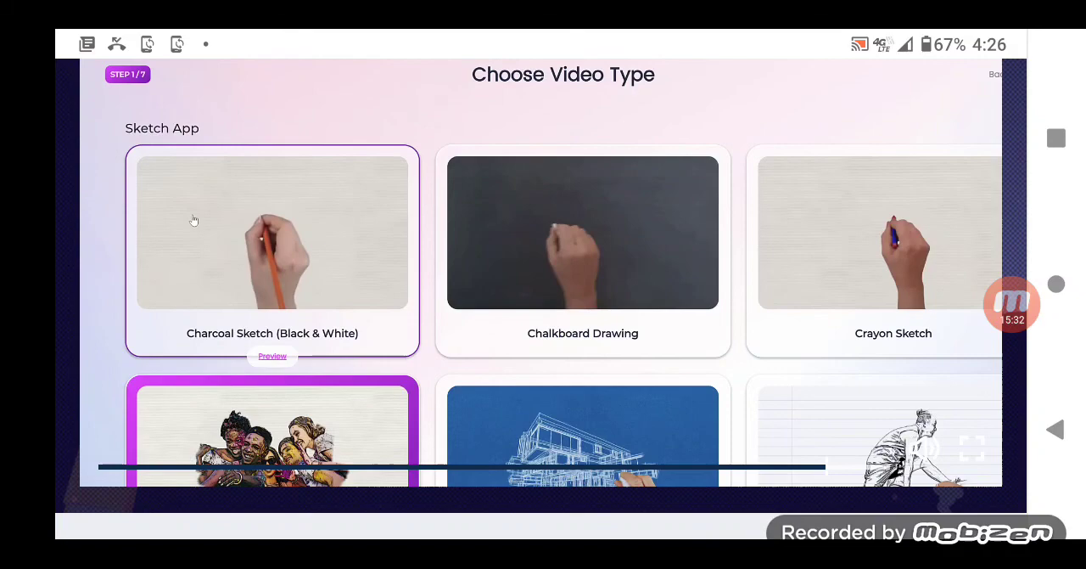
# Step: Scroll the sales page down to the webinar registration section with January 4 and 5 sessions
pyautogui.scroll(-3)
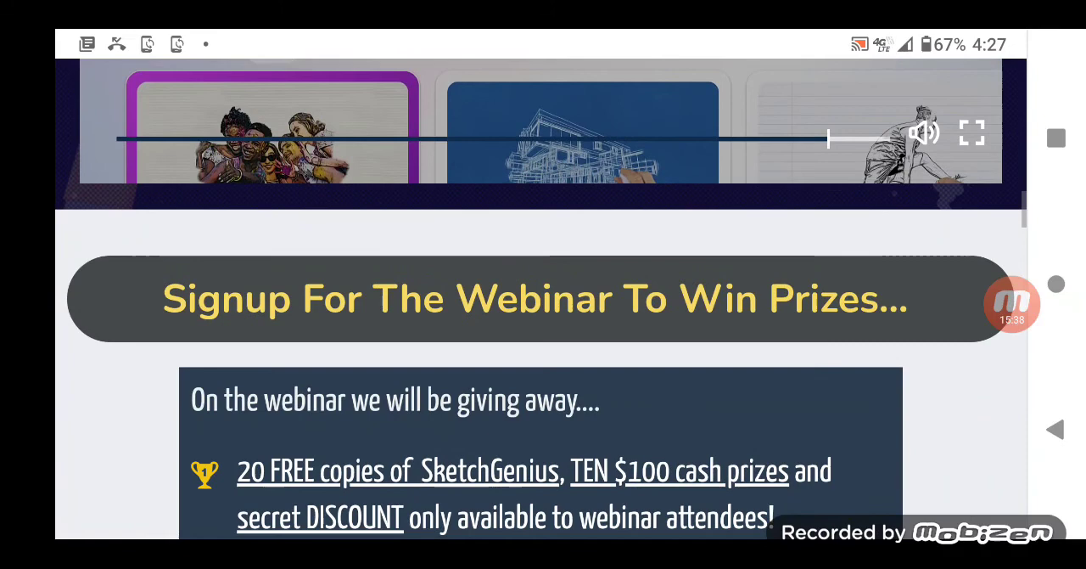
pyautogui.scroll(-3)
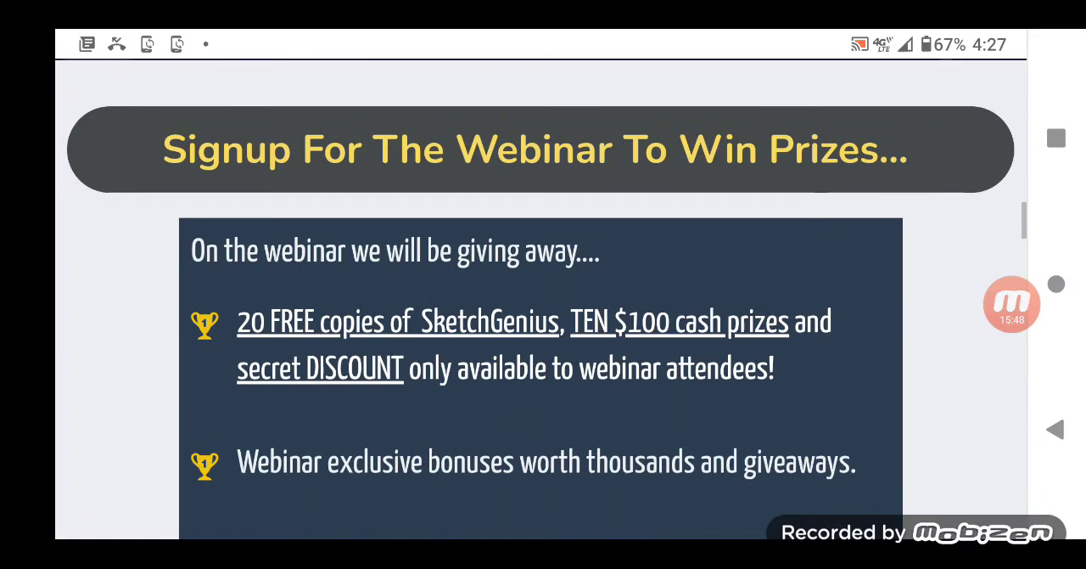
pyautogui.scroll(-3)
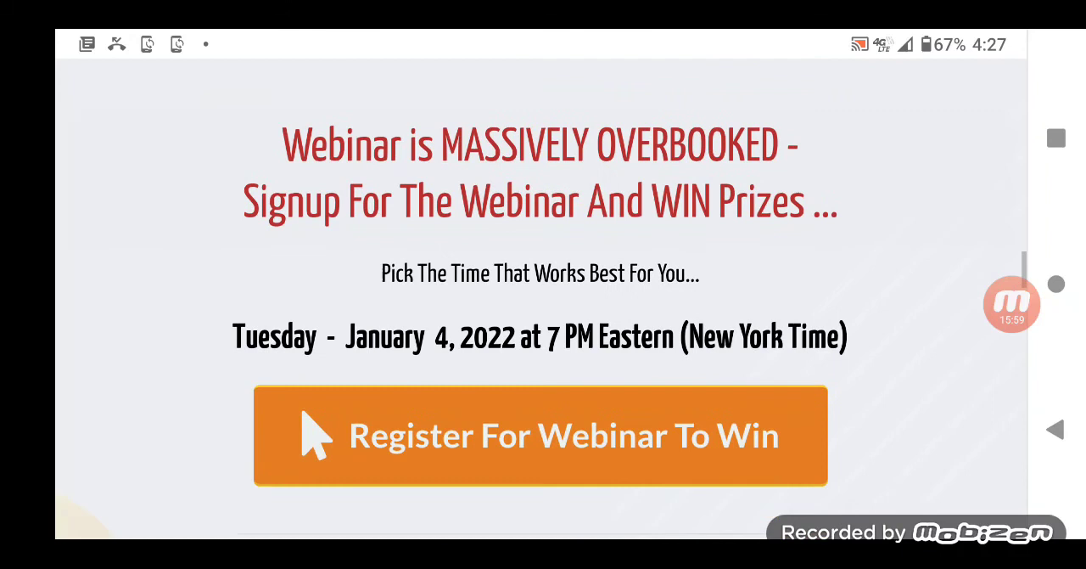
pyautogui.scroll(-3)
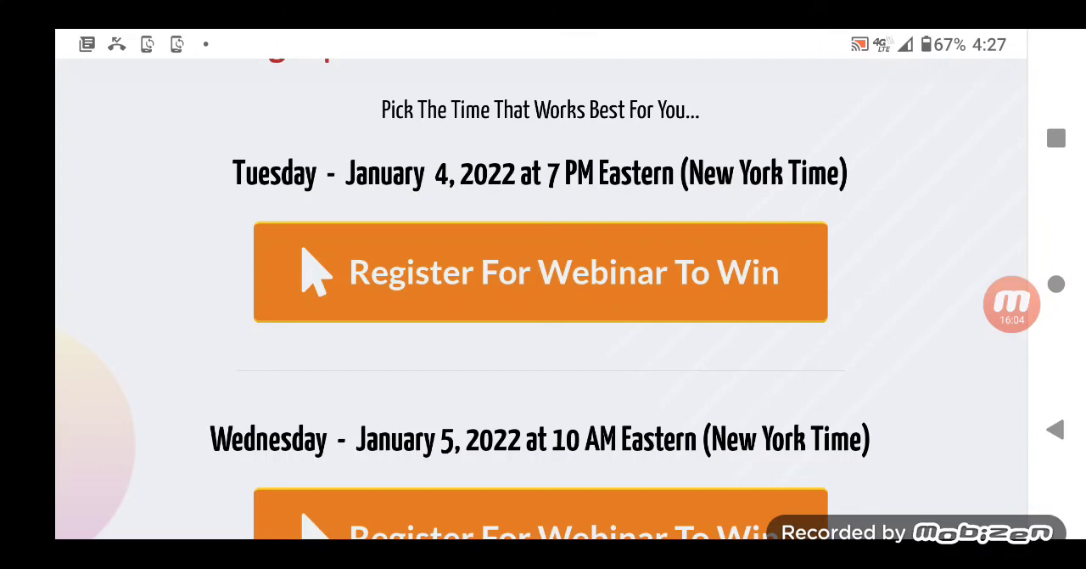